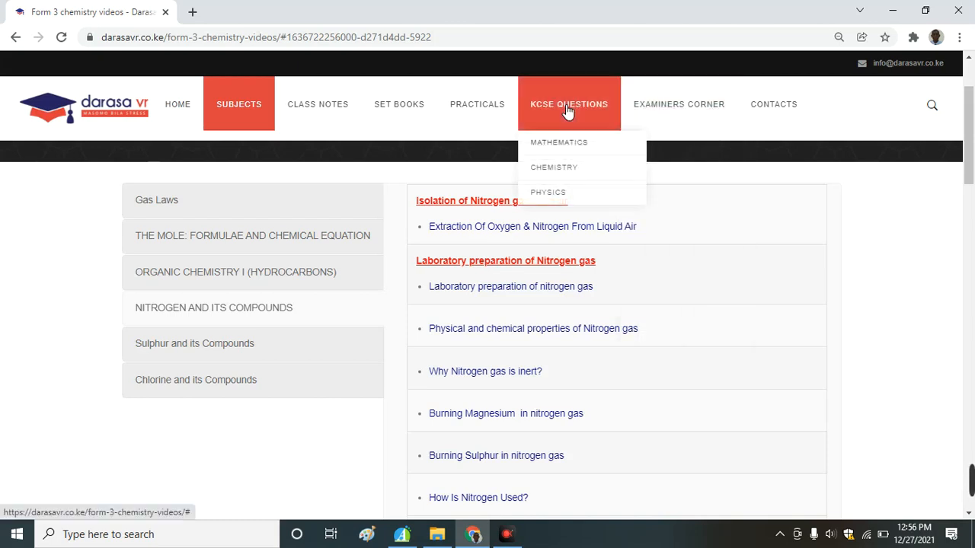
# - Choose MATHEMATICS under the KCSE QUESTIONS menu to load the Mathematics KCSE Exams page
pyautogui.click(559, 143)
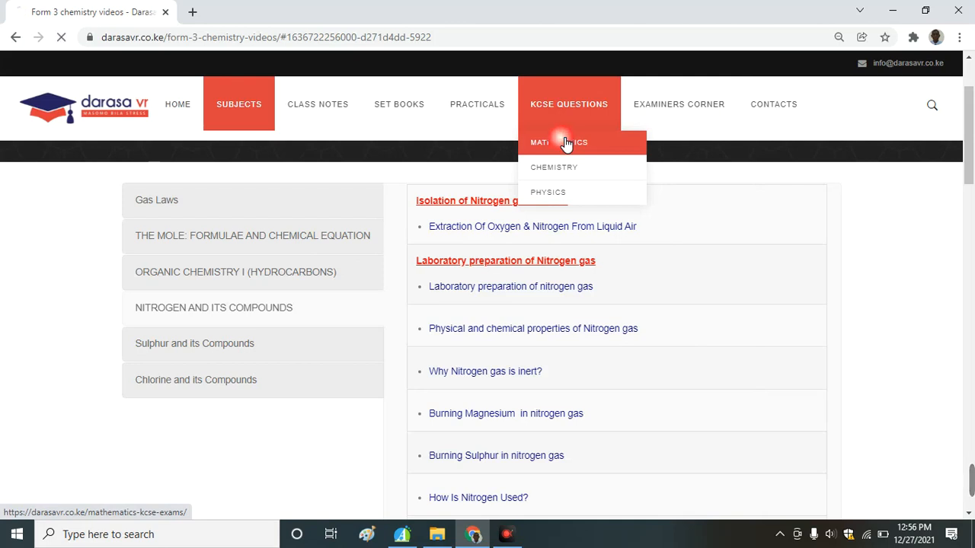
pyautogui.click(558, 143)
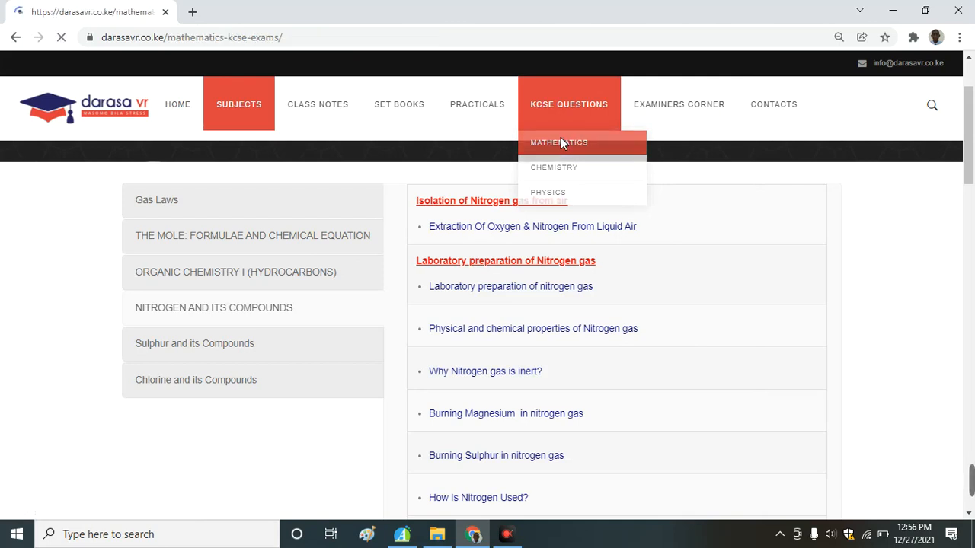
pyautogui.click(558, 143)
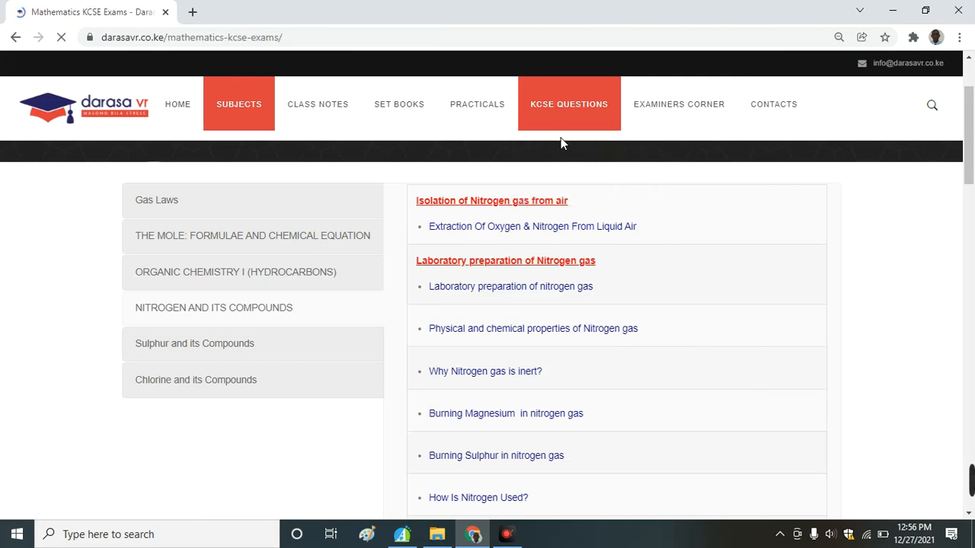
# - Select the Year 2018 tab and scroll down to its solved paper video links
pyautogui.click(568, 104)
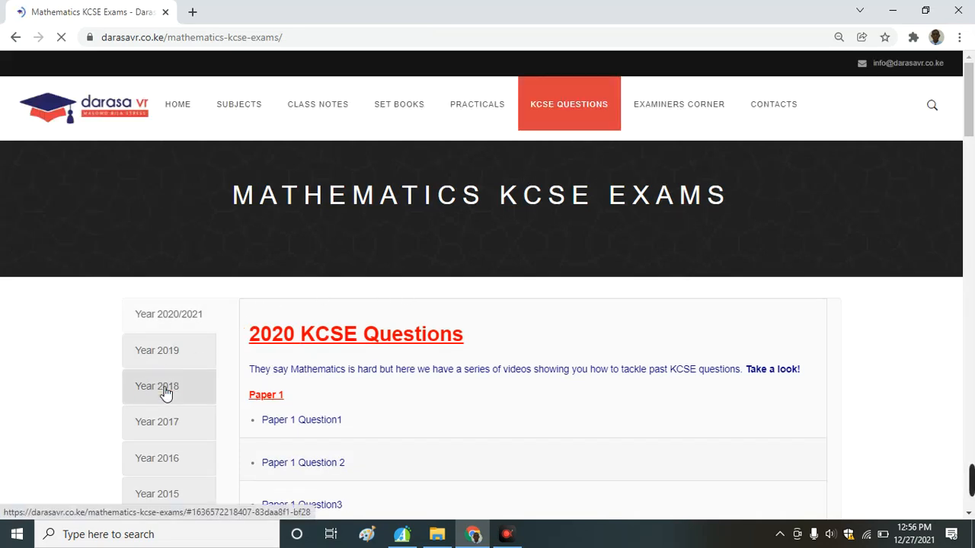
pyautogui.click(157, 386)
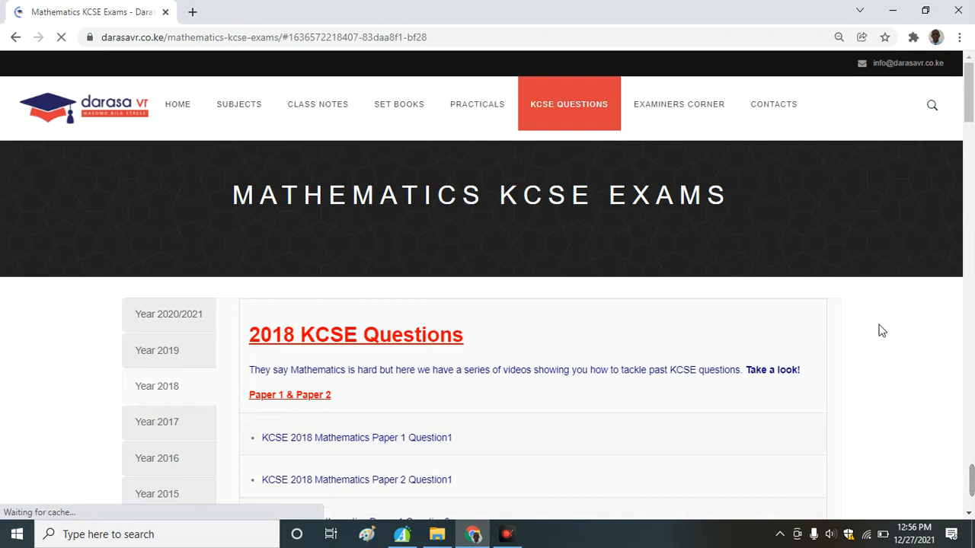
pyautogui.scroll(-3)
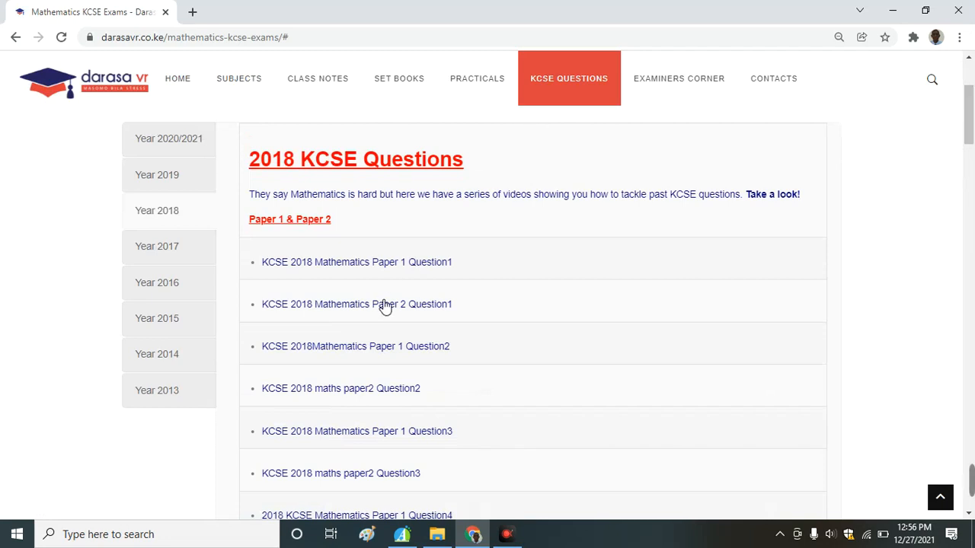
pyautogui.moveTo(369, 309)
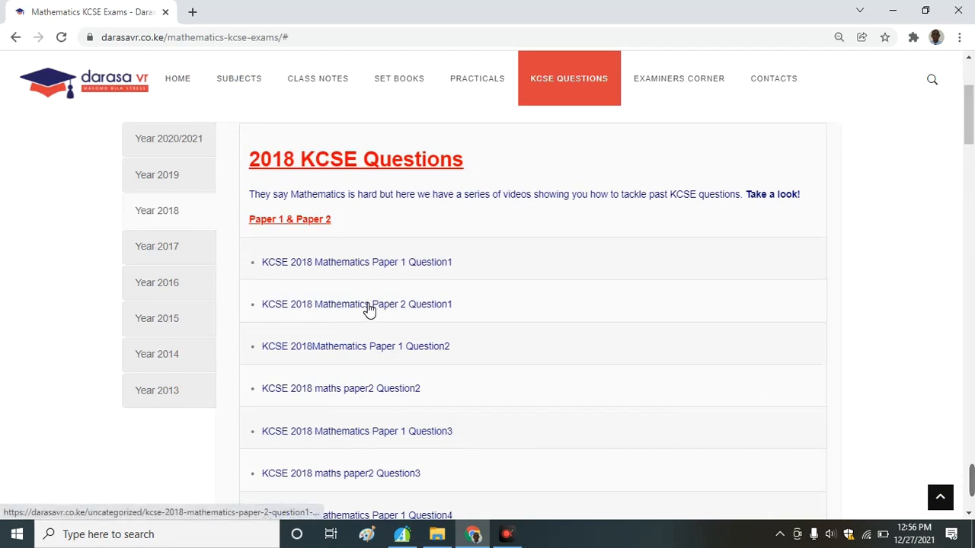
pyautogui.moveTo(406, 310)
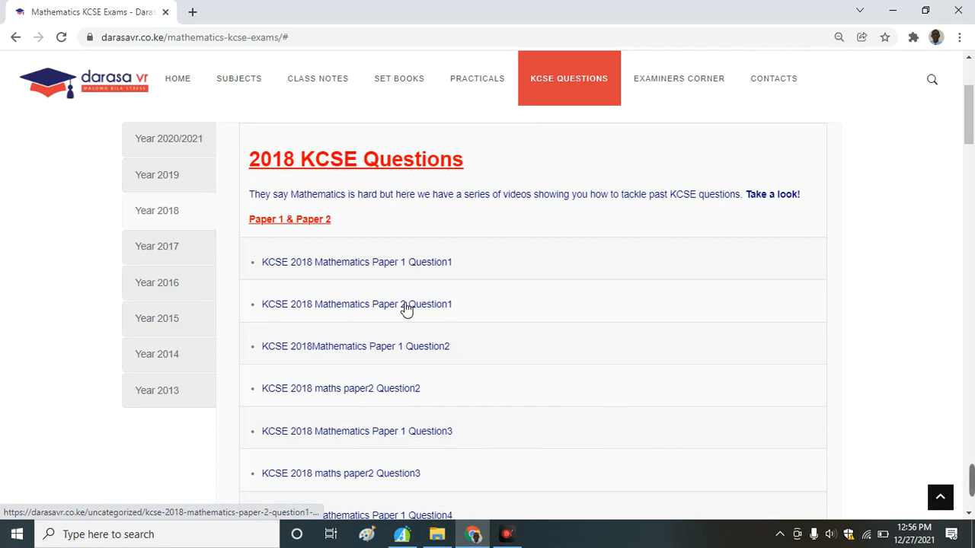
# - Check the Year 2017 tab, then switch to Year 2019 for its papers and marking schemes
pyautogui.click(157, 246)
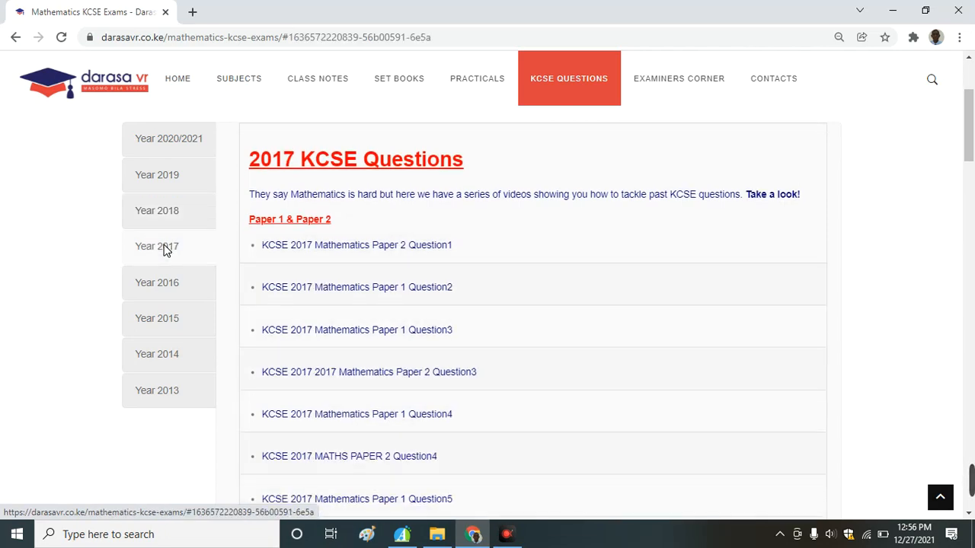
pyautogui.moveTo(315, 254)
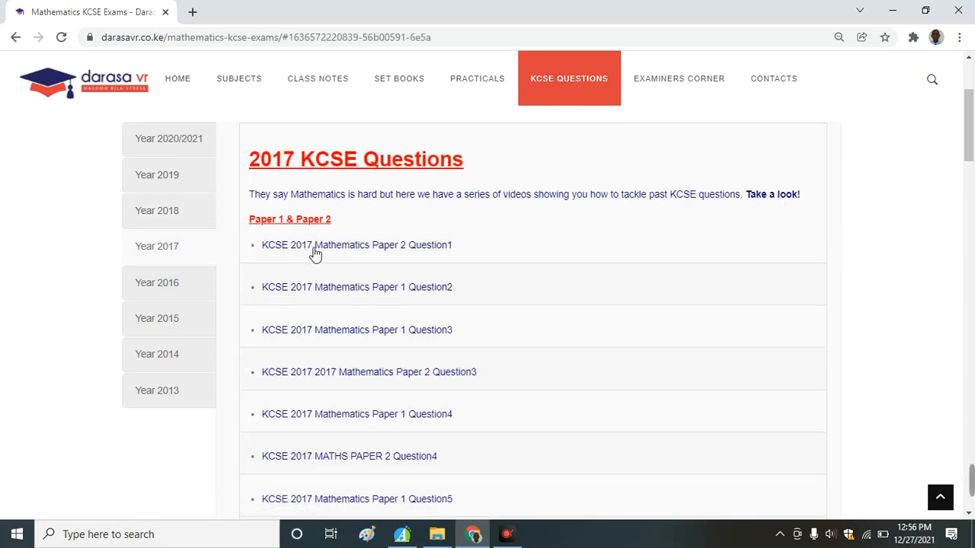
pyautogui.moveTo(443, 252)
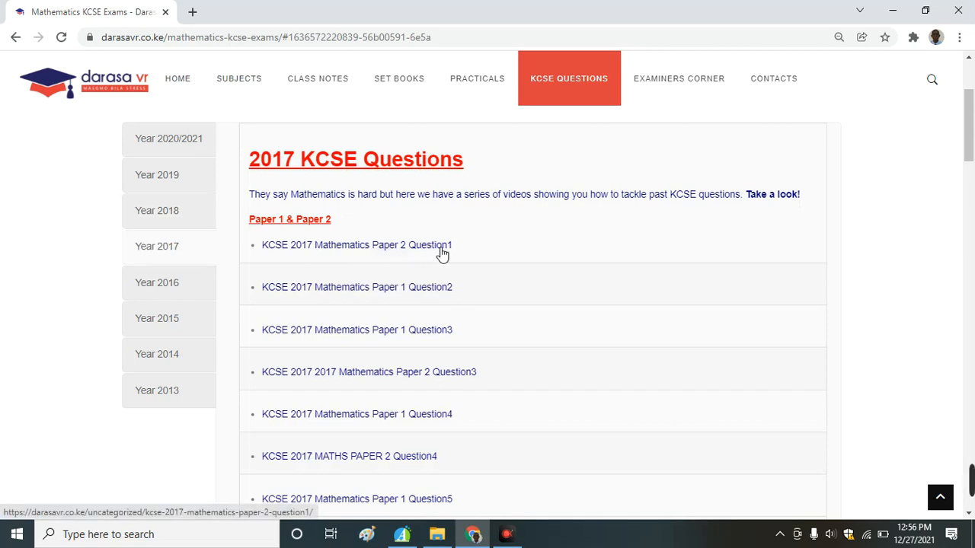
pyautogui.click(157, 175)
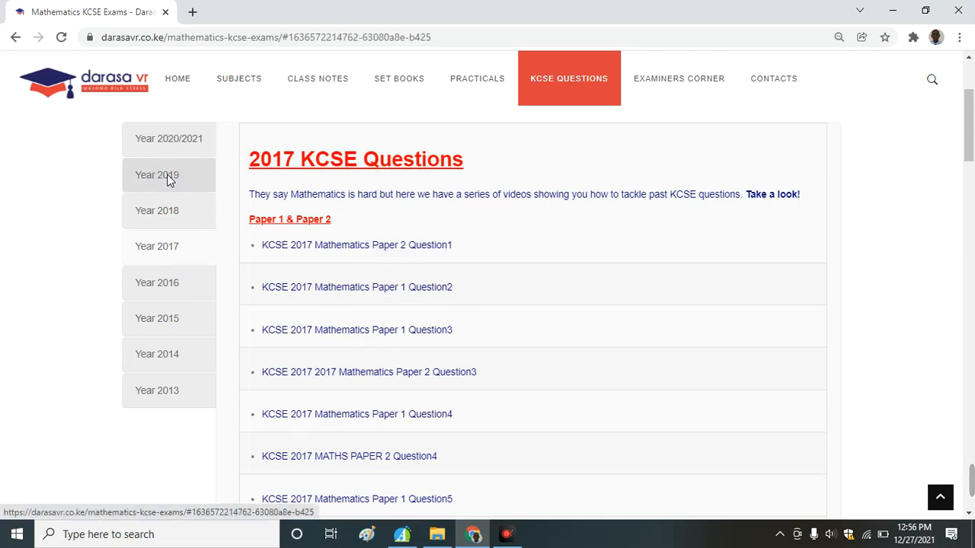
pyautogui.click(157, 174)
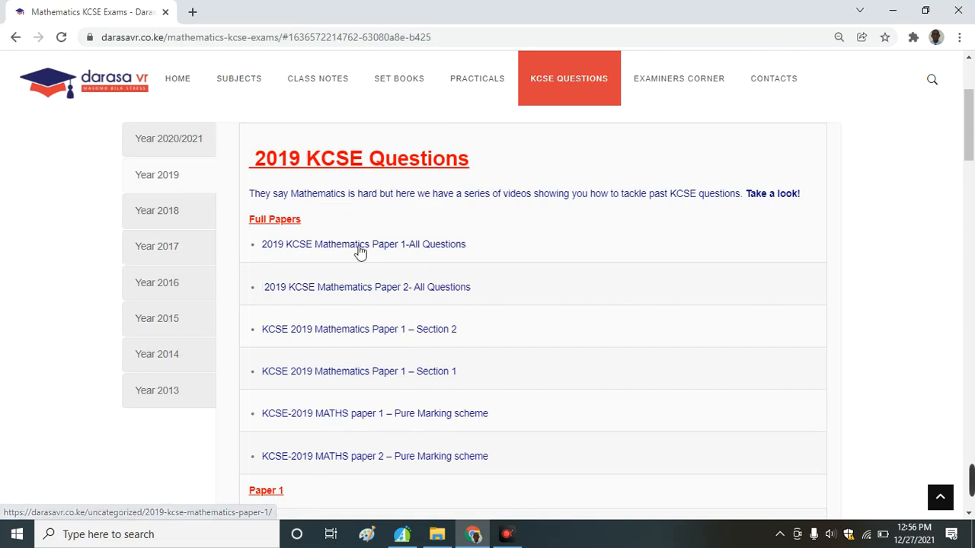
pyautogui.moveTo(303, 247)
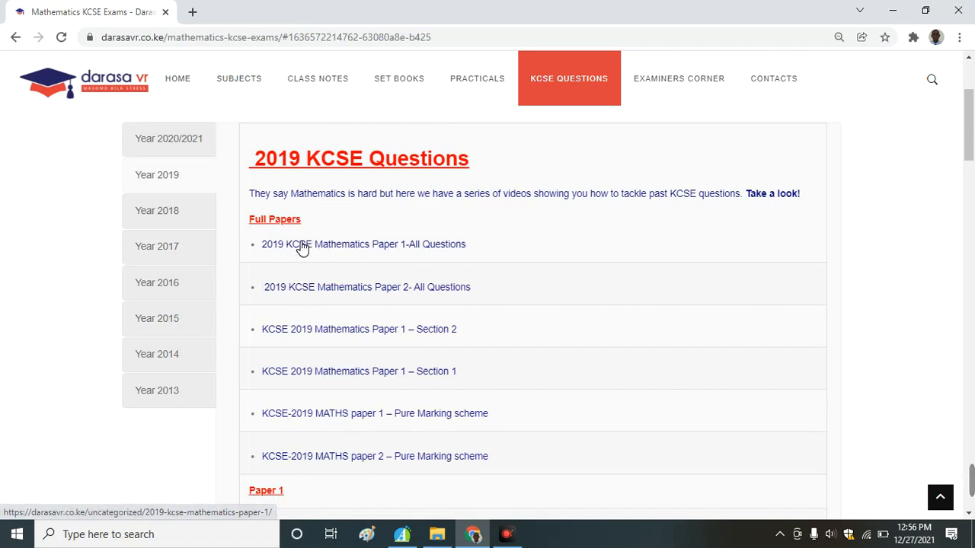
pyautogui.moveTo(440, 250)
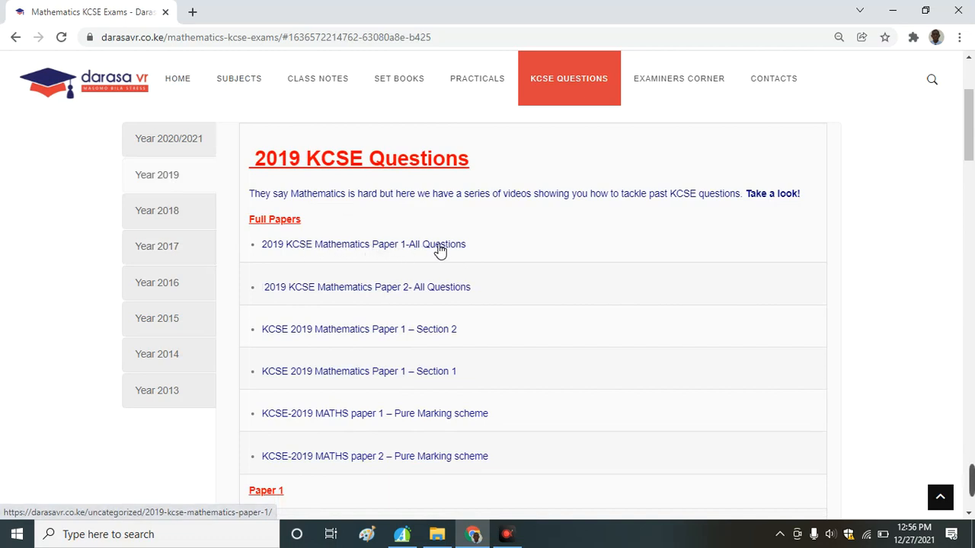